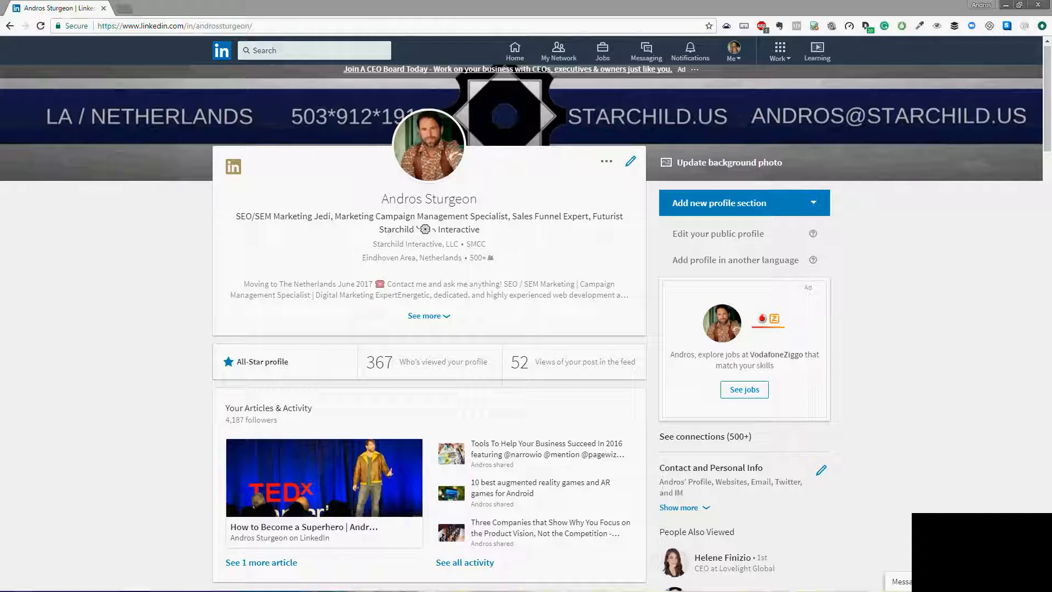
{"action": "mouse_move", "coordinate": [94, 392]}
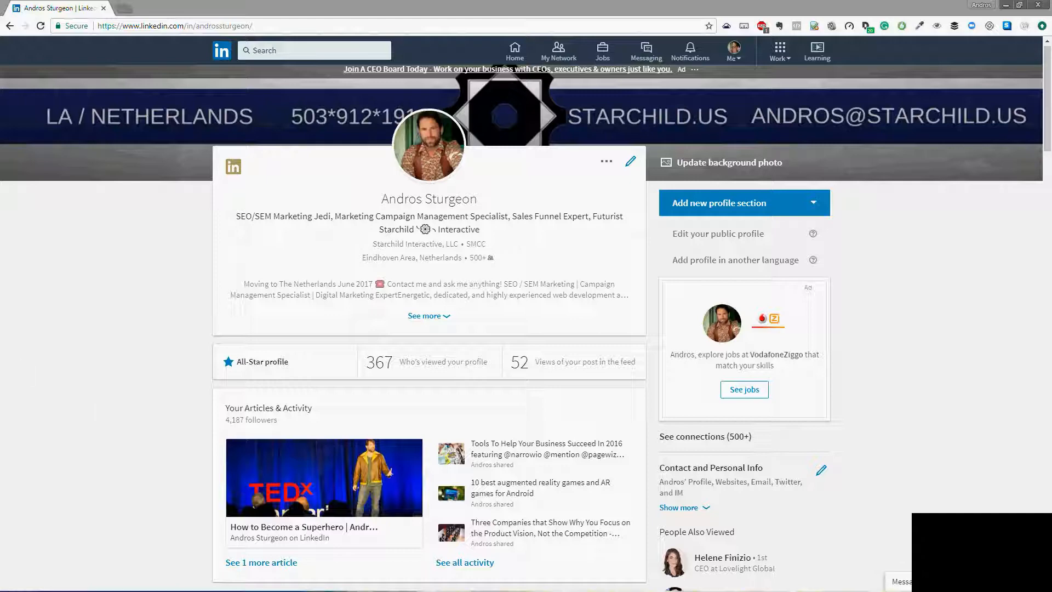
{"action": "mouse_move", "coordinate": [193, 366]}
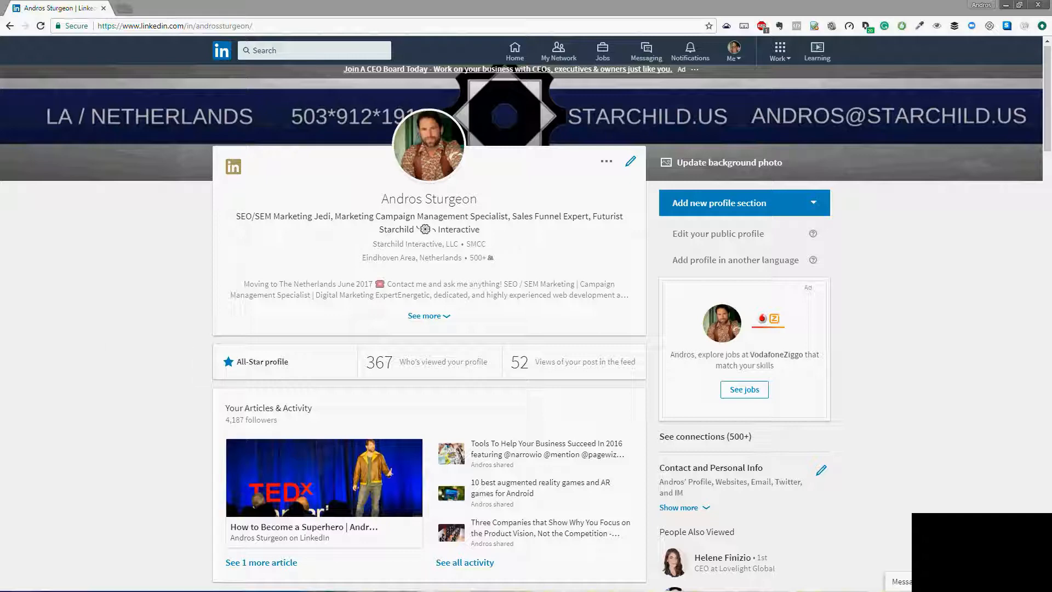
{"action": "mouse_move", "coordinate": [215, 263]}
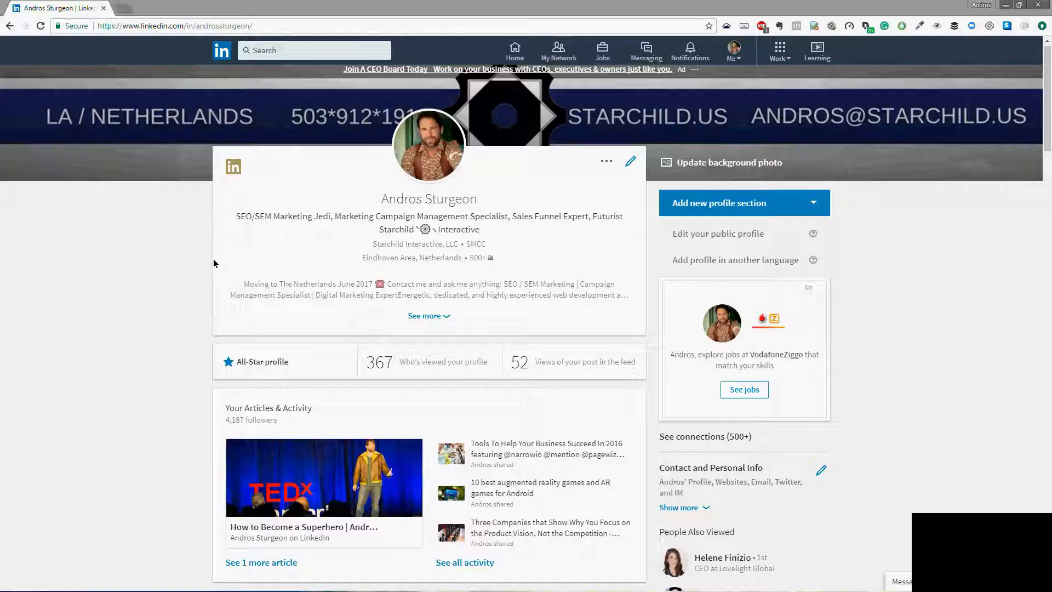
{"action": "mouse_move", "coordinate": [209, 265]}
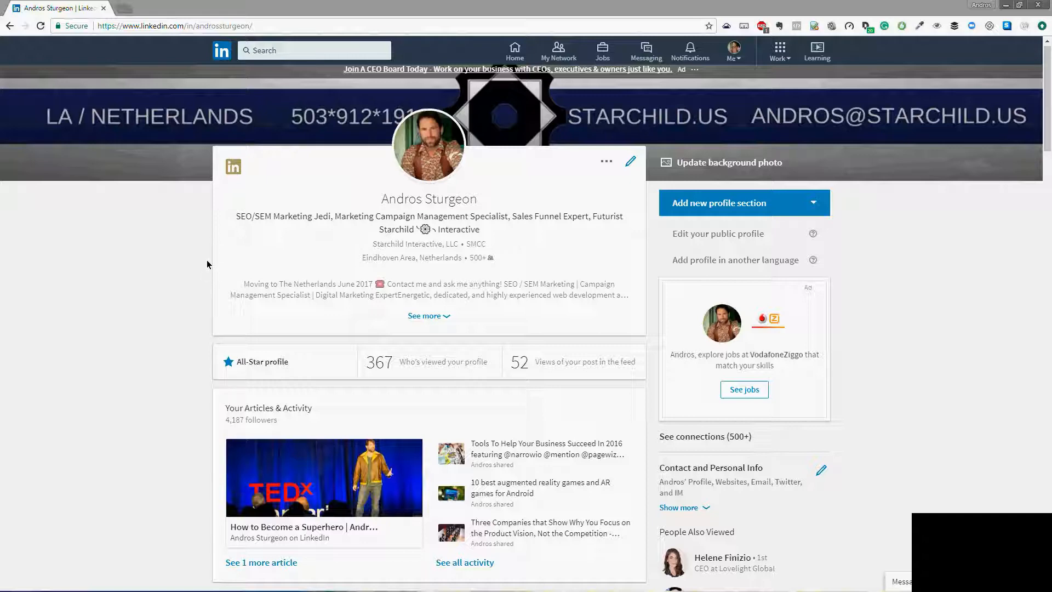
{"action": "mouse_move", "coordinate": [239, 268]}
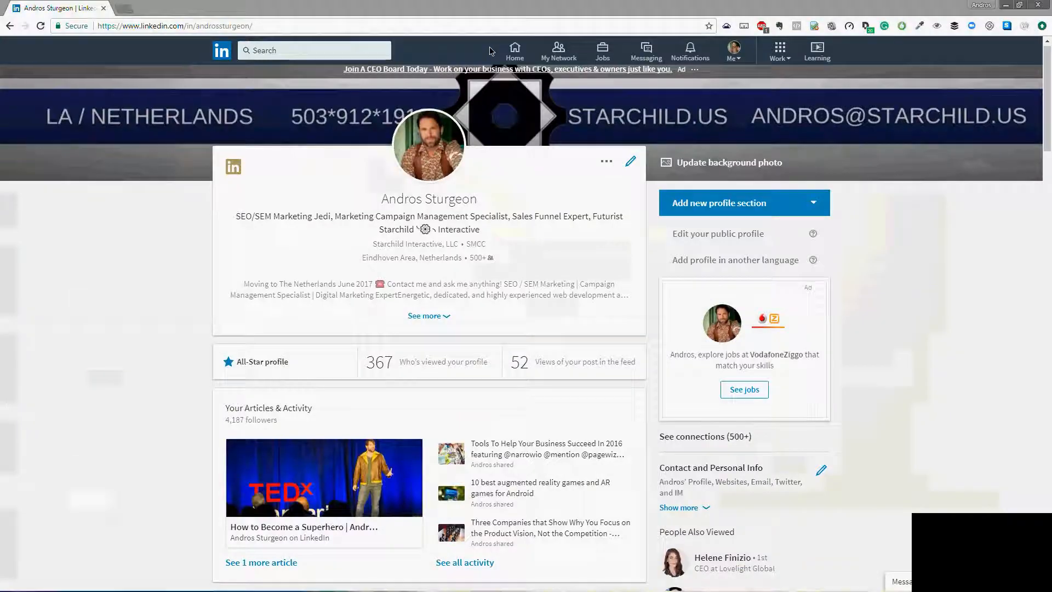
{"action": "mouse_move", "coordinate": [339, 103]}
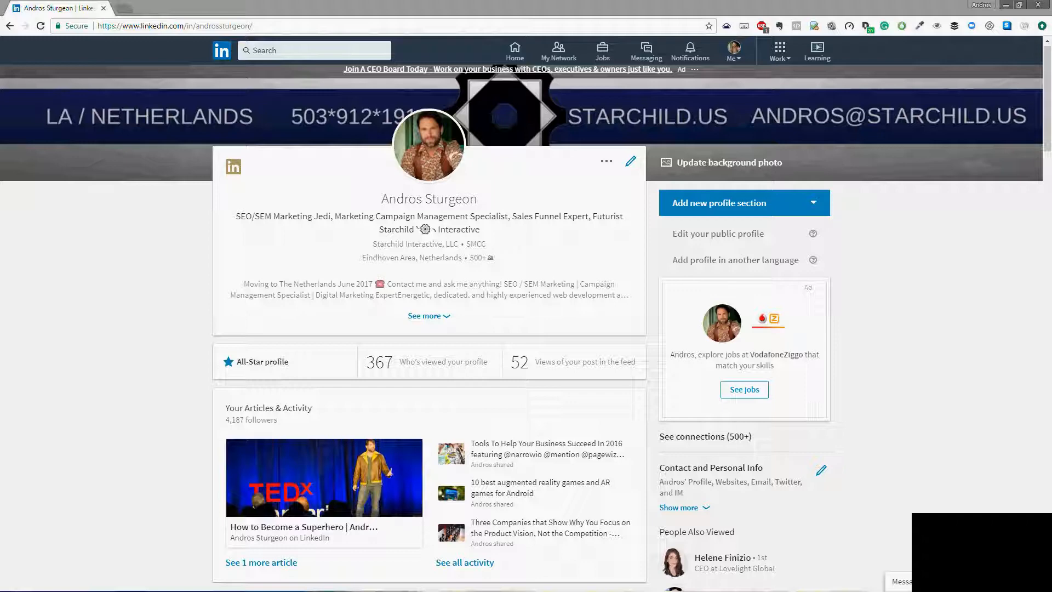
{"action": "mouse_move", "coordinate": [249, 292]}
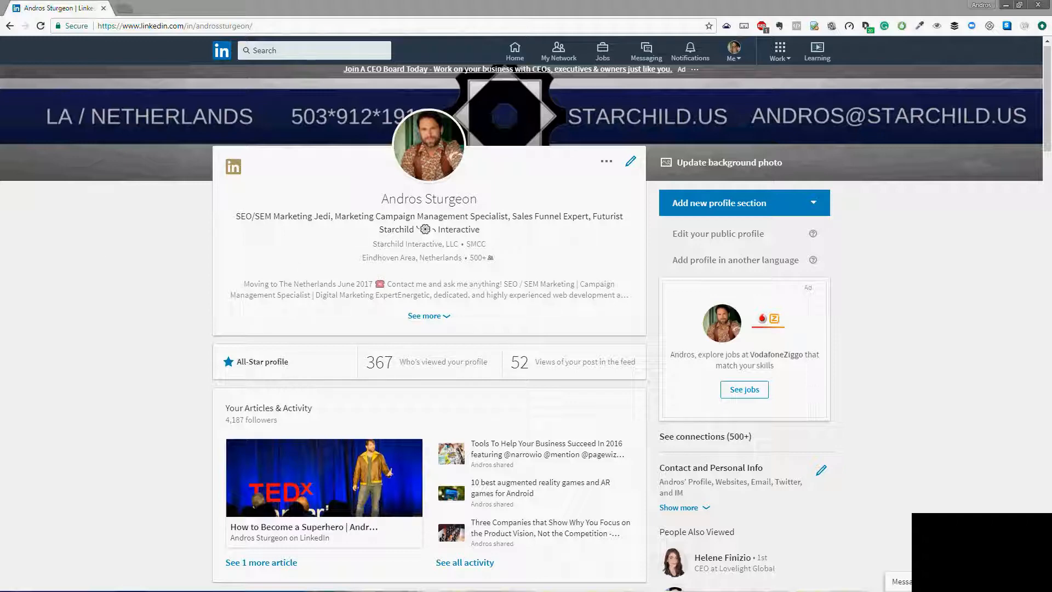
{"action": "mouse_move", "coordinate": [655, 131]}
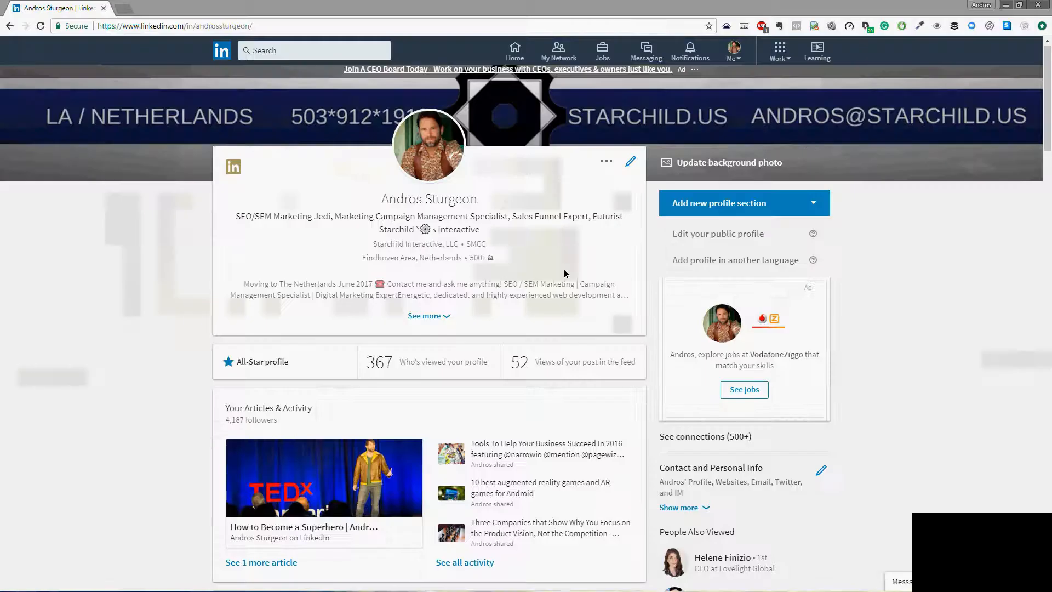
{"action": "mouse_move", "coordinate": [92, 49]}
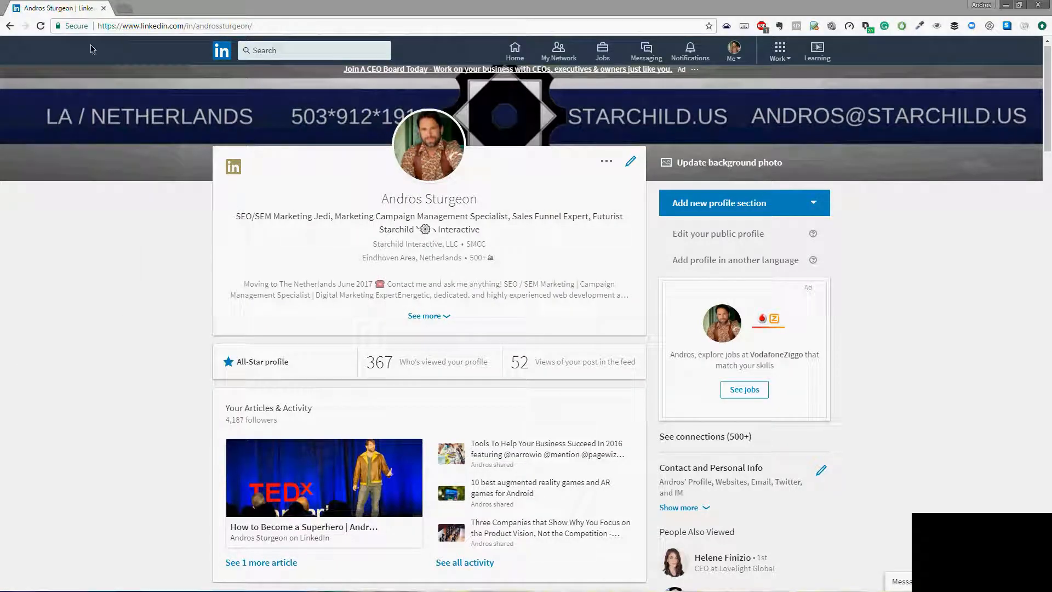
{"action": "mouse_move", "coordinate": [909, 548]}
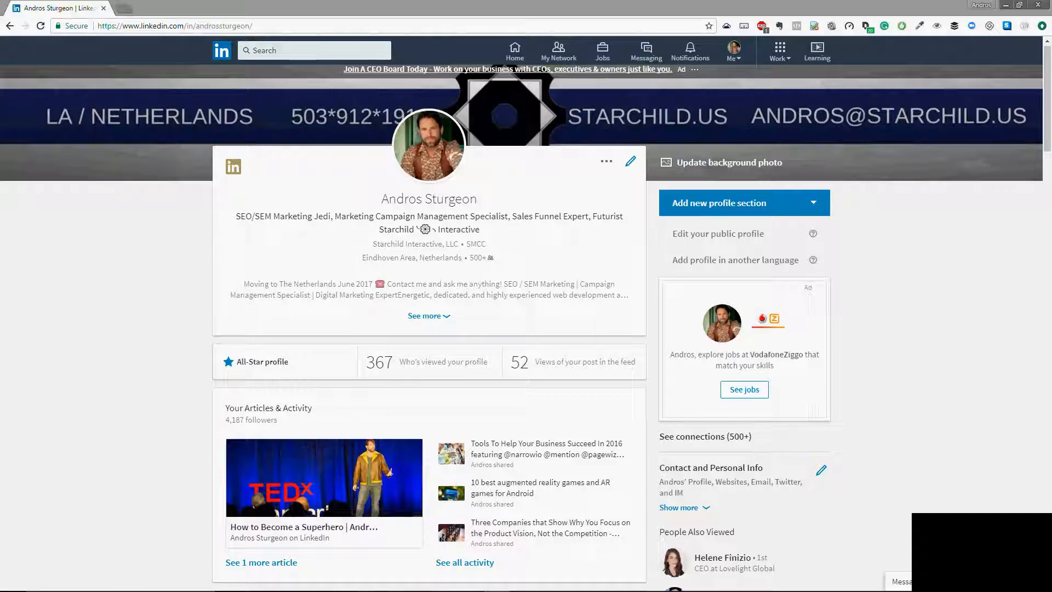
{"action": "mouse_move", "coordinate": [179, 16]}
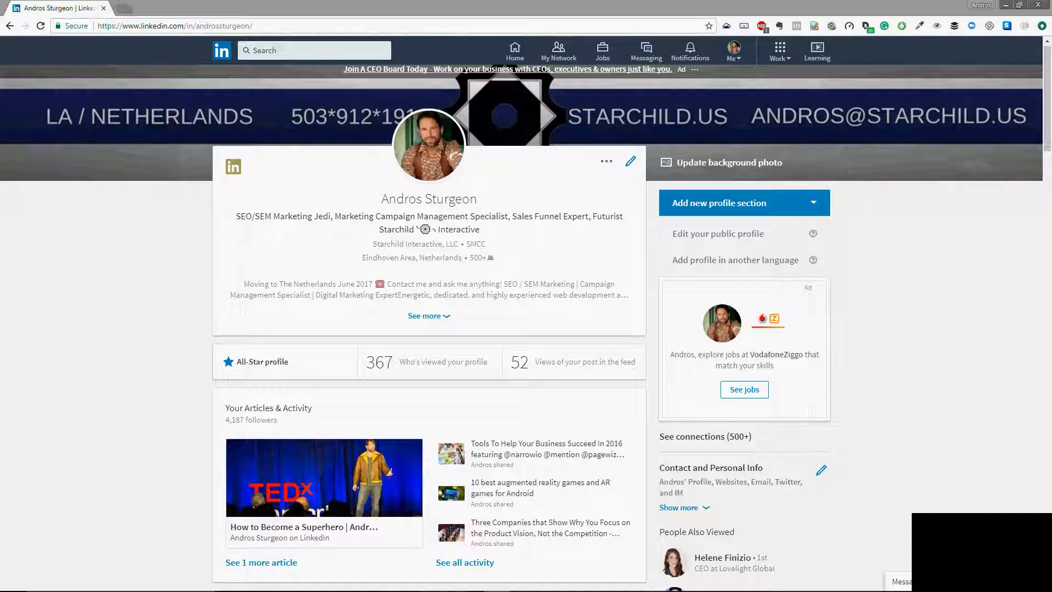
{"action": "mouse_move", "coordinate": [116, 243]}
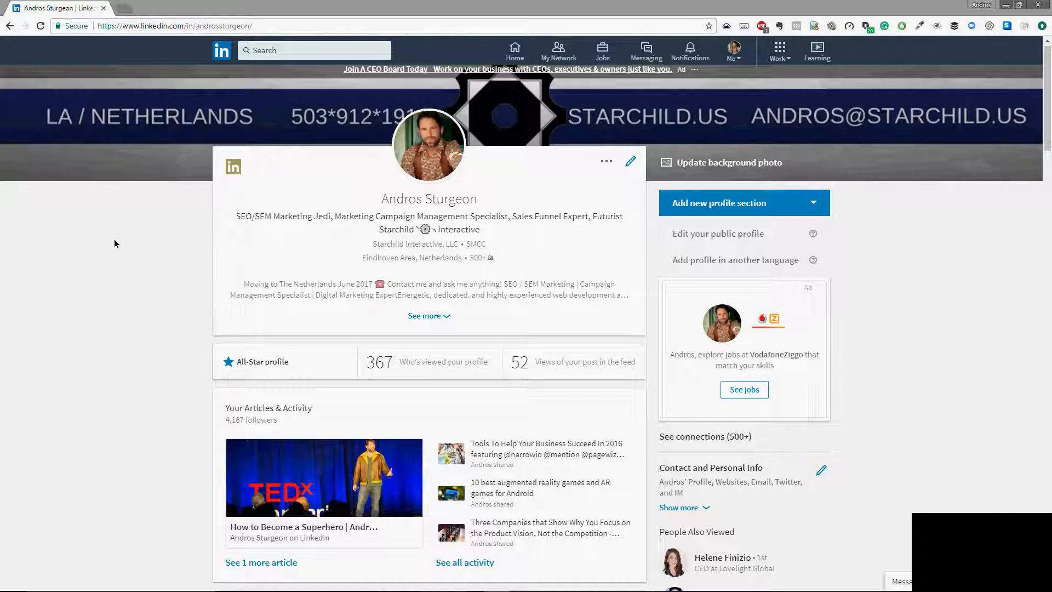
{"action": "mouse_move", "coordinate": [125, 238]}
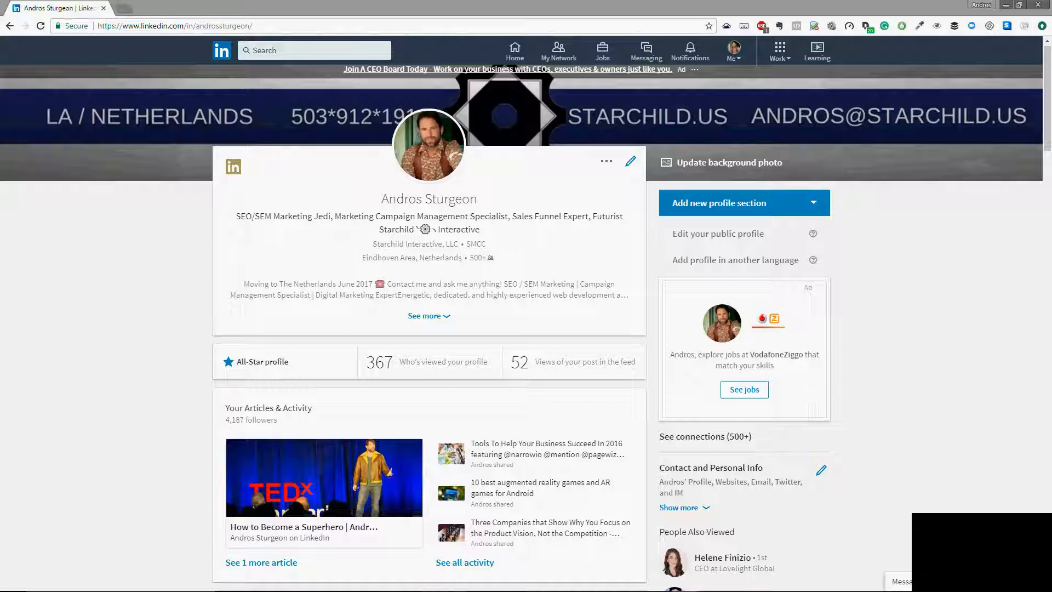
{"action": "mouse_move", "coordinate": [91, 276]}
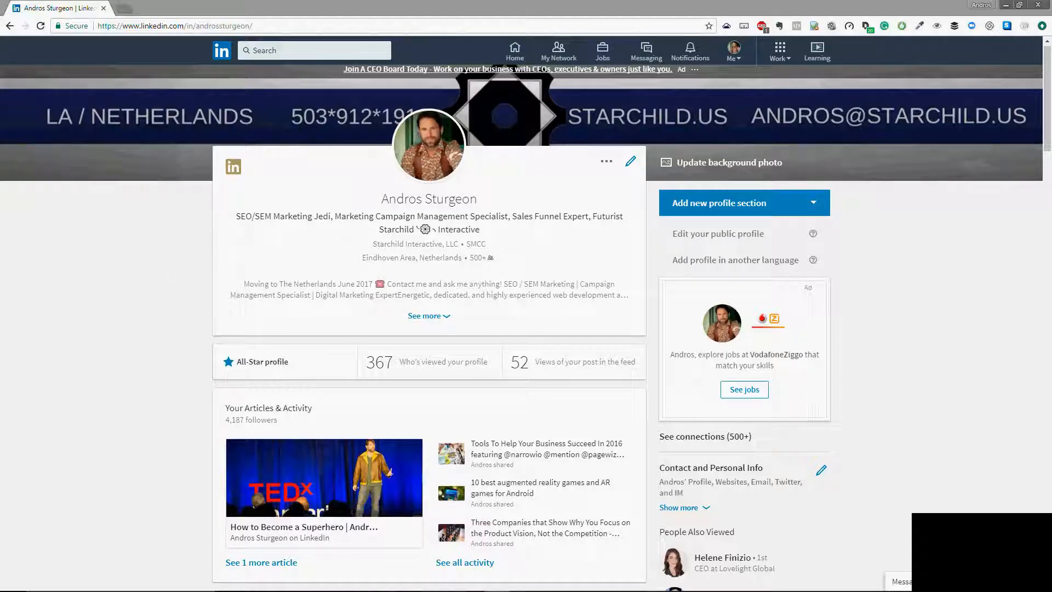
{"action": "mouse_move", "coordinate": [71, 289]}
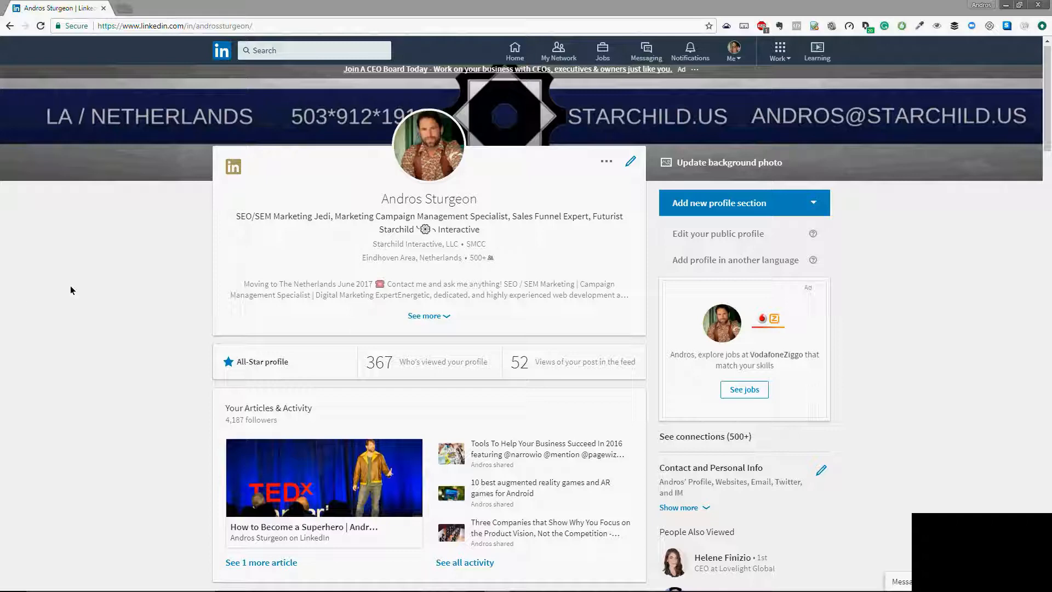
{"action": "mouse_move", "coordinate": [85, 240]}
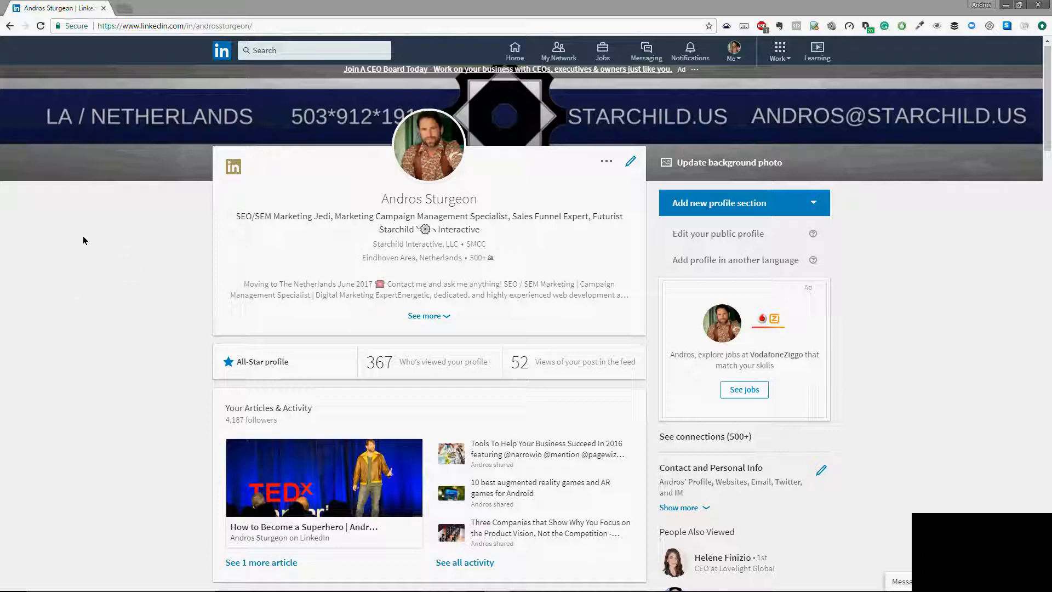
{"action": "mouse_move", "coordinate": [497, 233]}
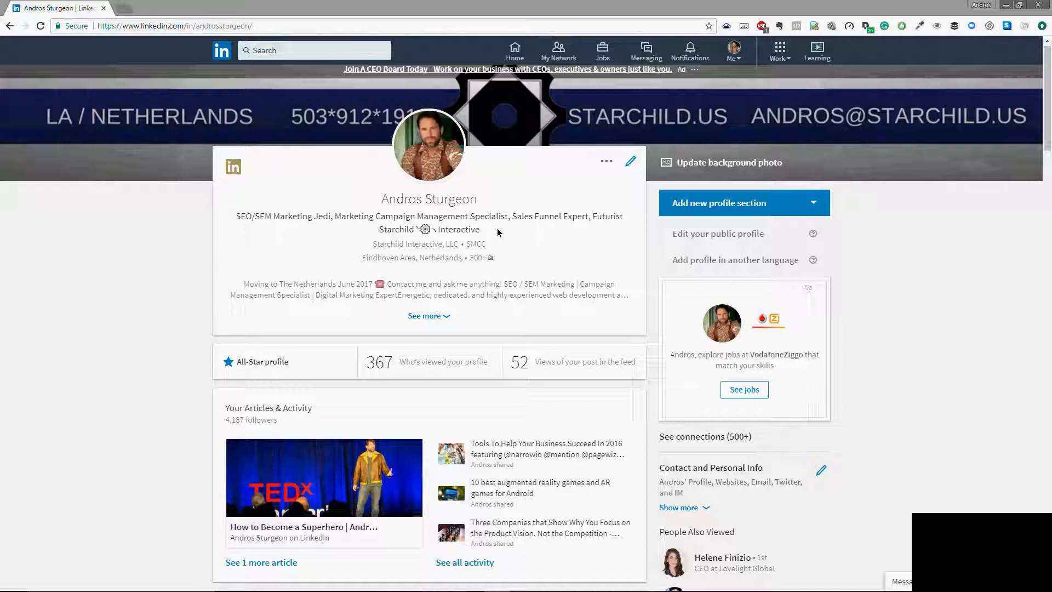
{"action": "mouse_move", "coordinate": [519, 343]}
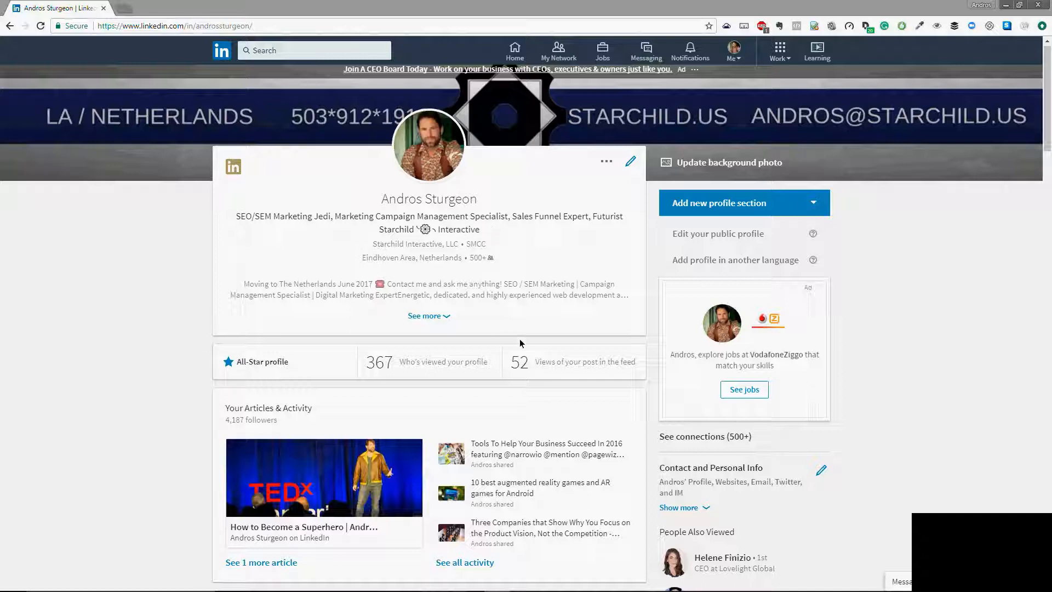
{"action": "mouse_move", "coordinate": [632, 265]}
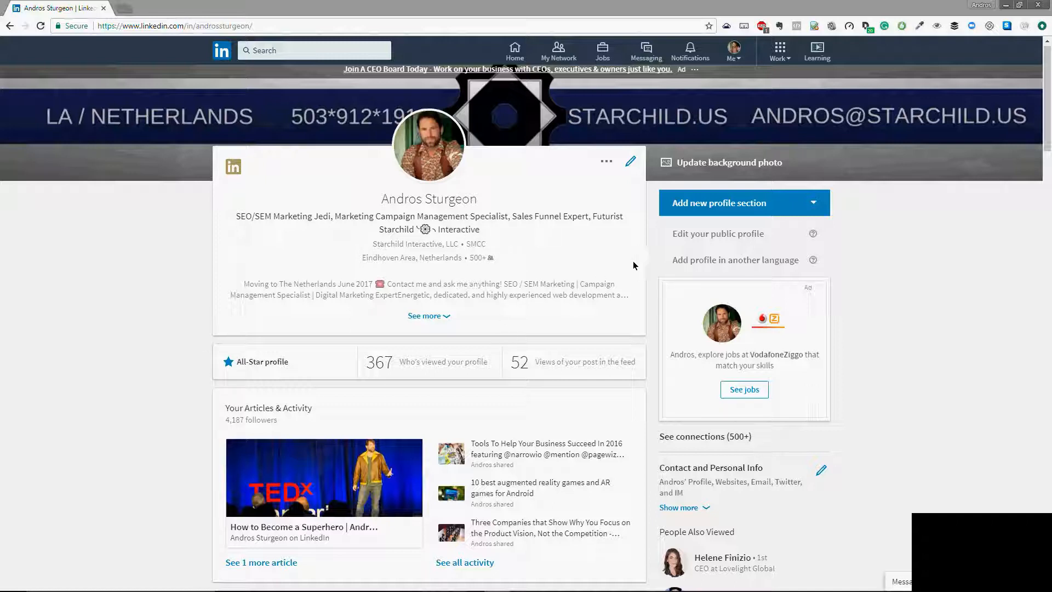
{"action": "mouse_move", "coordinate": [801, 186]}
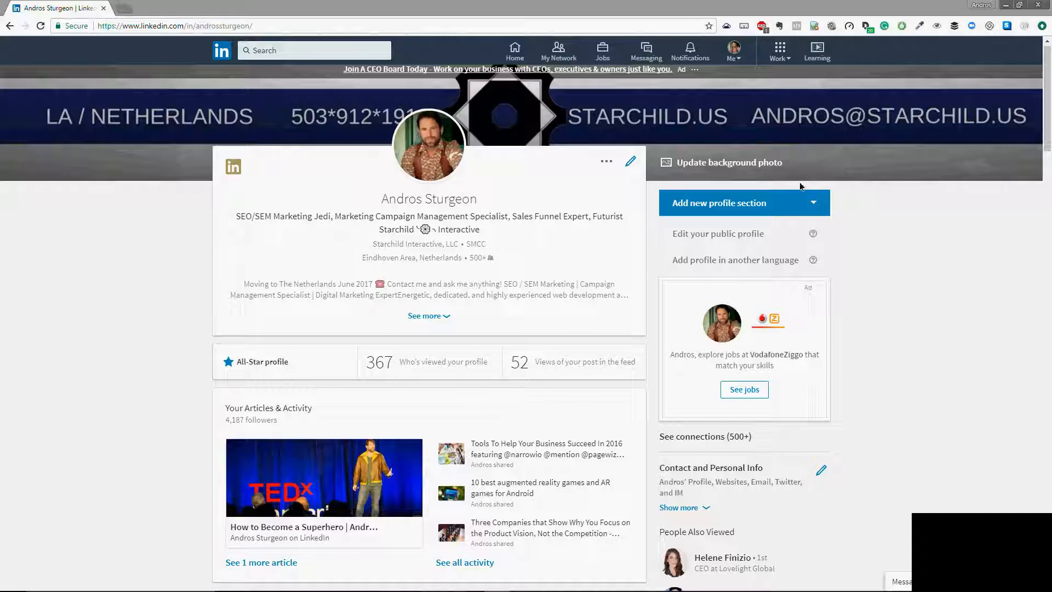
{"action": "mouse_move", "coordinate": [790, 202]}
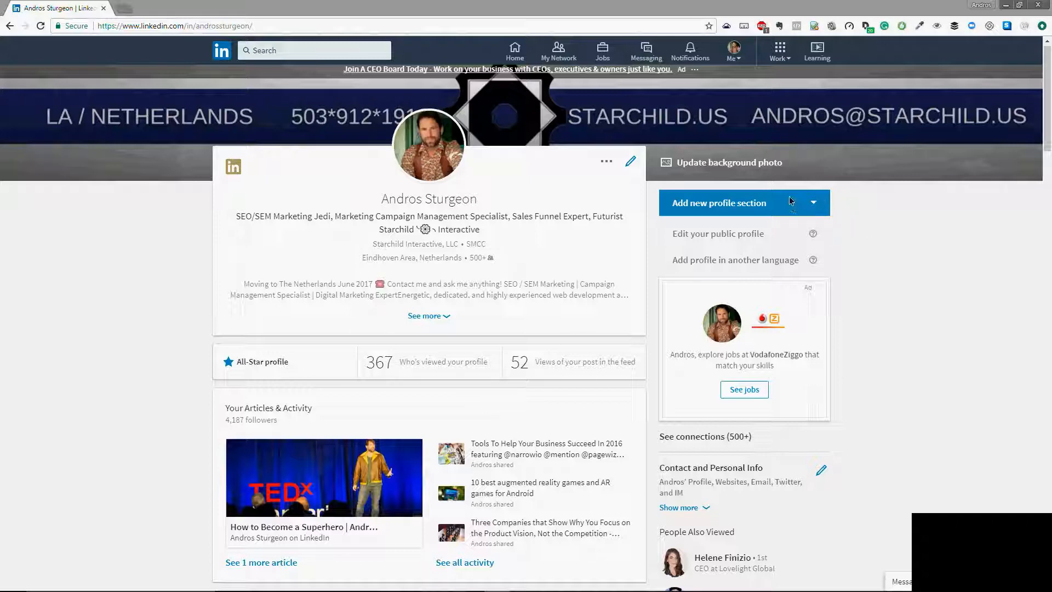
{"action": "mouse_move", "coordinate": [859, 200]}
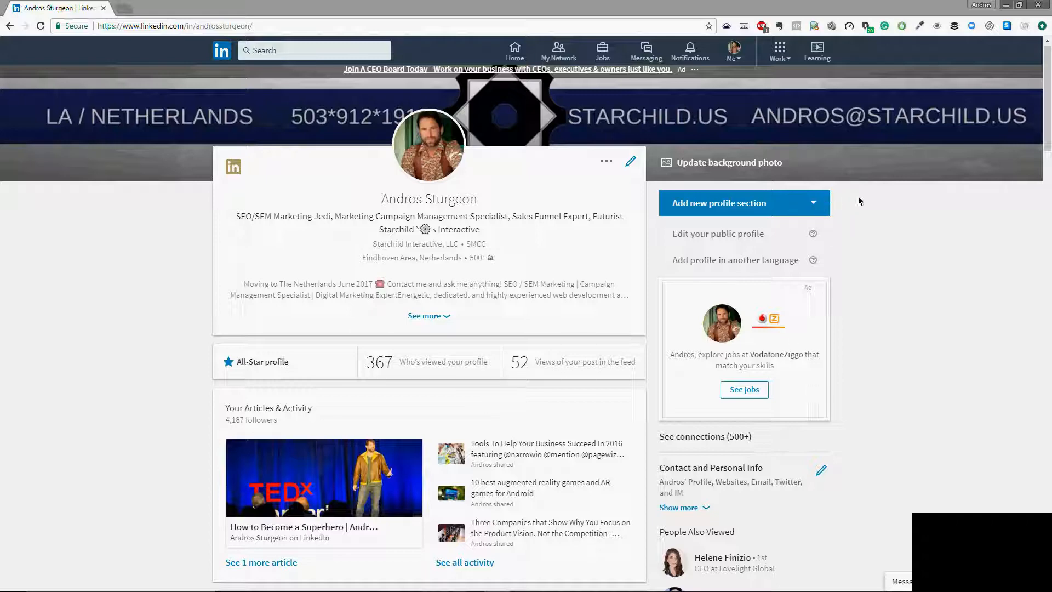
{"action": "mouse_move", "coordinate": [506, 243]}
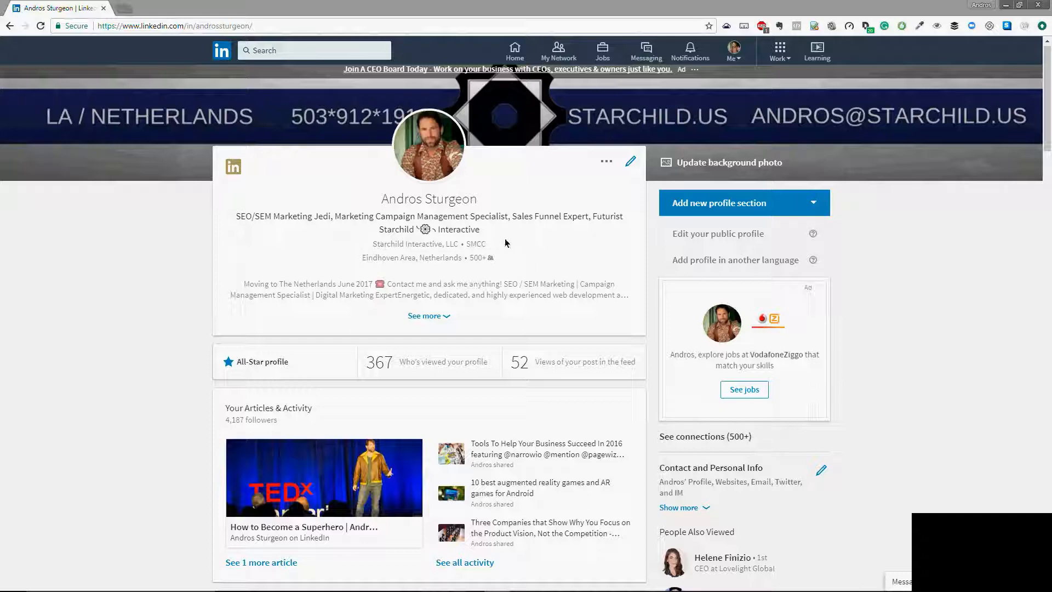
{"action": "mouse_move", "coordinate": [510, 264]}
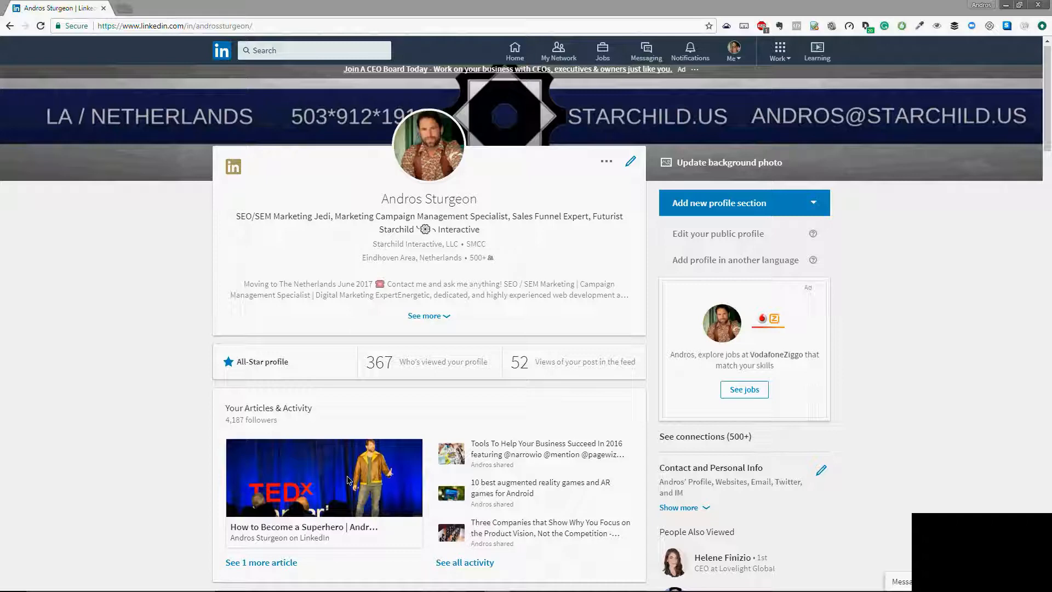
{"action": "mouse_move", "coordinate": [480, 310]}
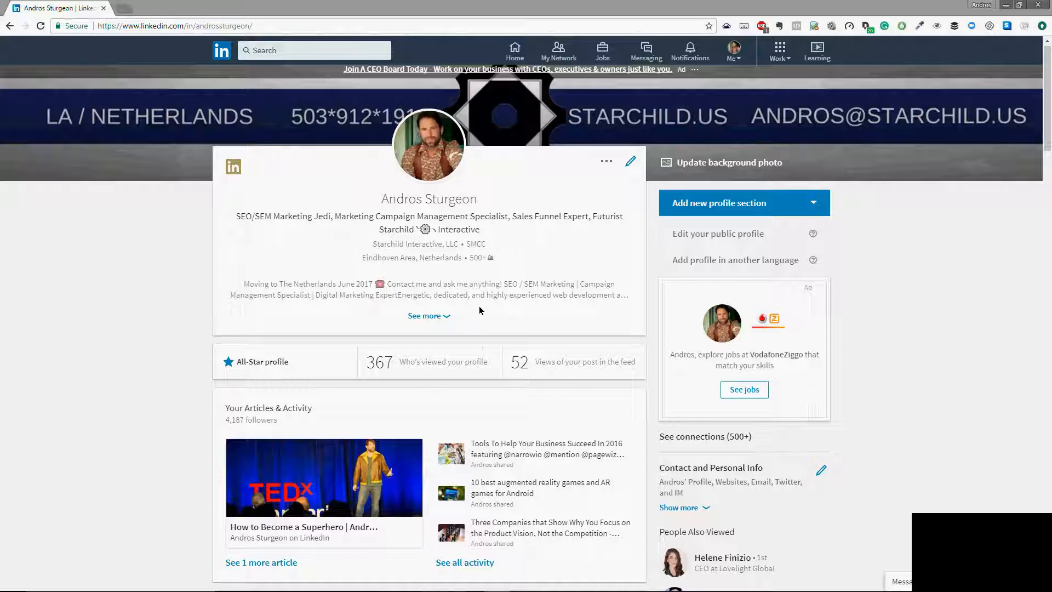
{"action": "mouse_move", "coordinate": [451, 444]}
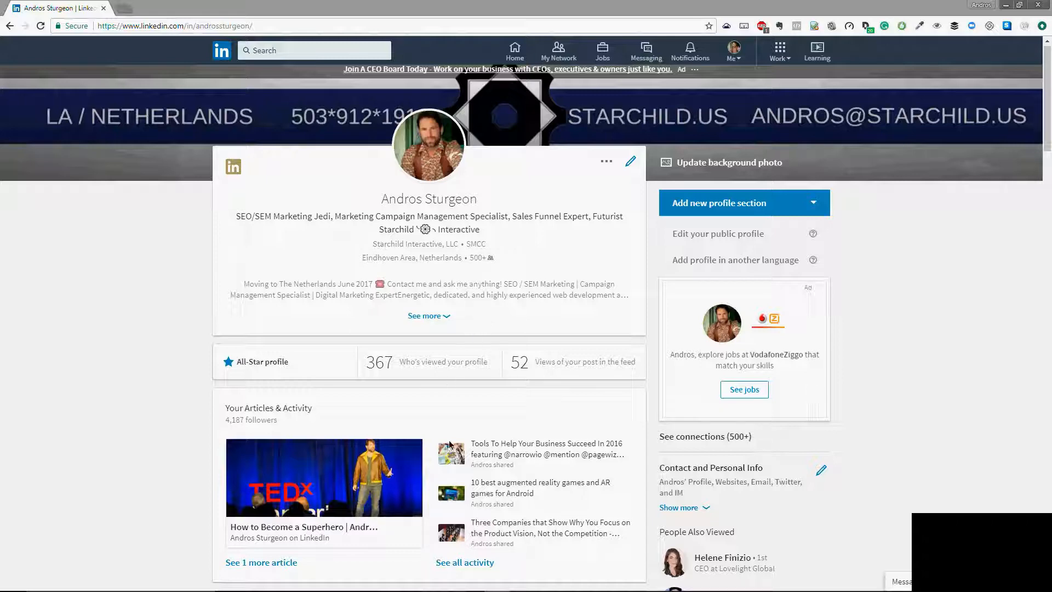
{"action": "mouse_move", "coordinate": [487, 429]}
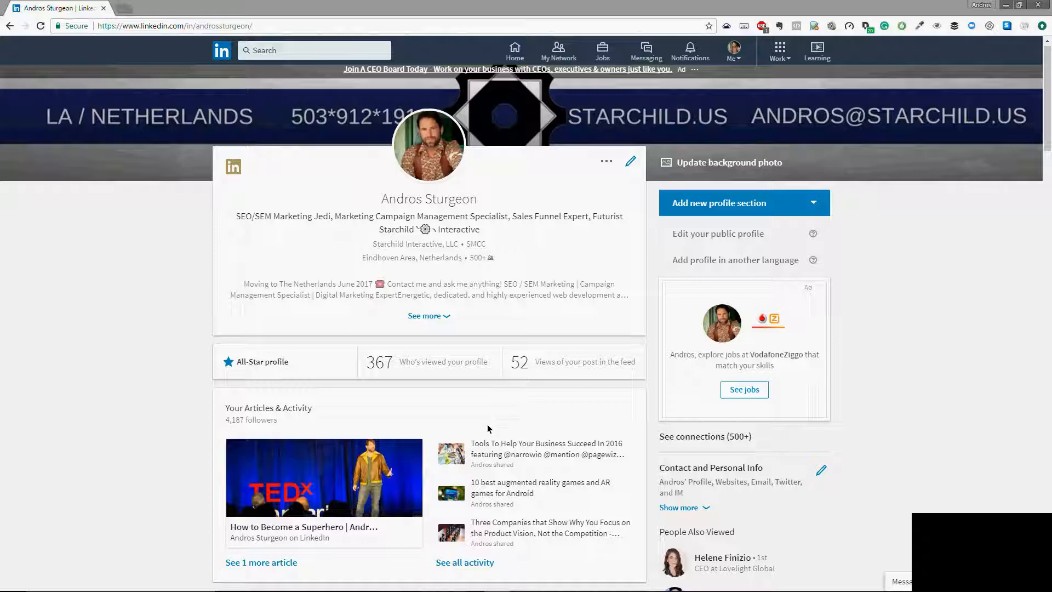
{"action": "mouse_move", "coordinate": [458, 462]}
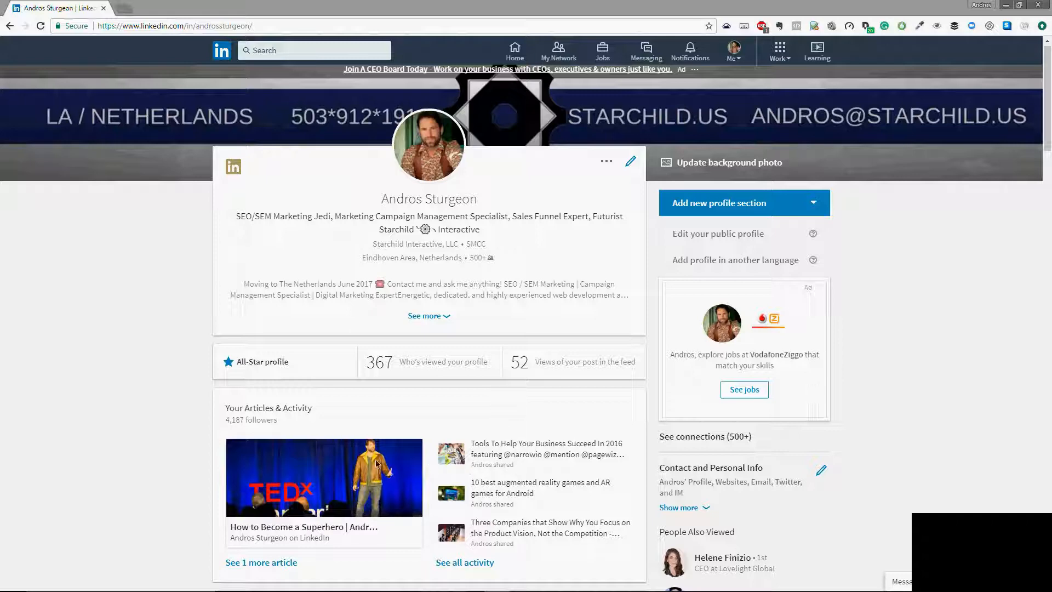
{"action": "mouse_move", "coordinate": [455, 446]}
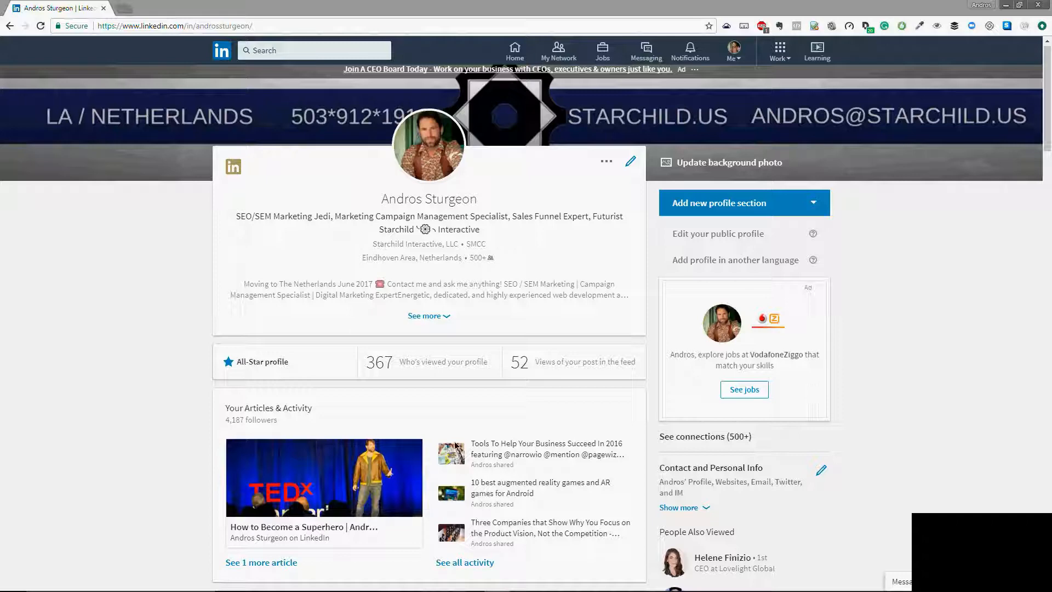
{"action": "mouse_move", "coordinate": [395, 435]}
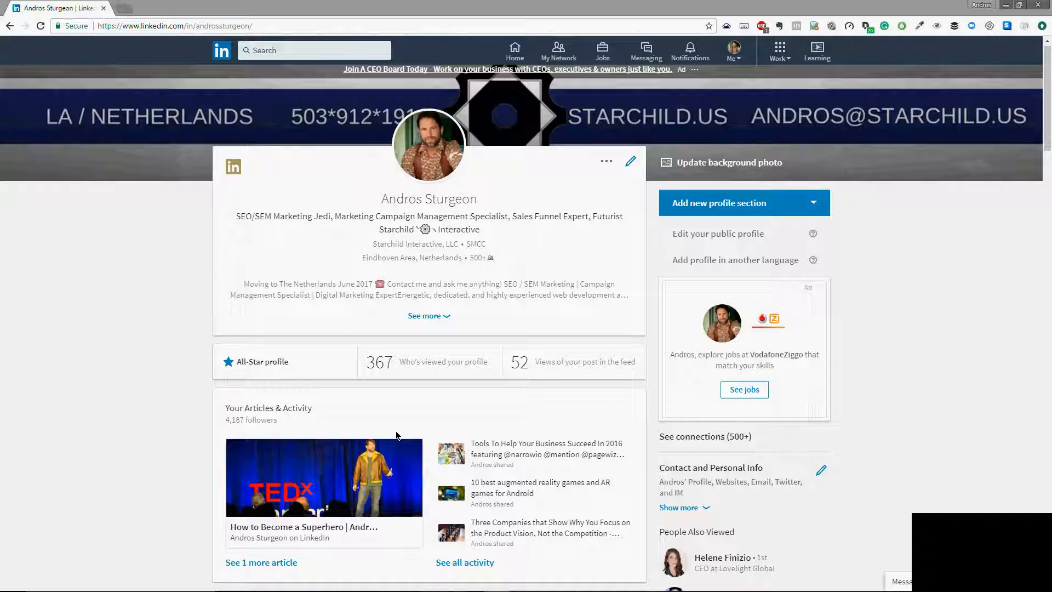
{"action": "mouse_move", "coordinate": [474, 333]}
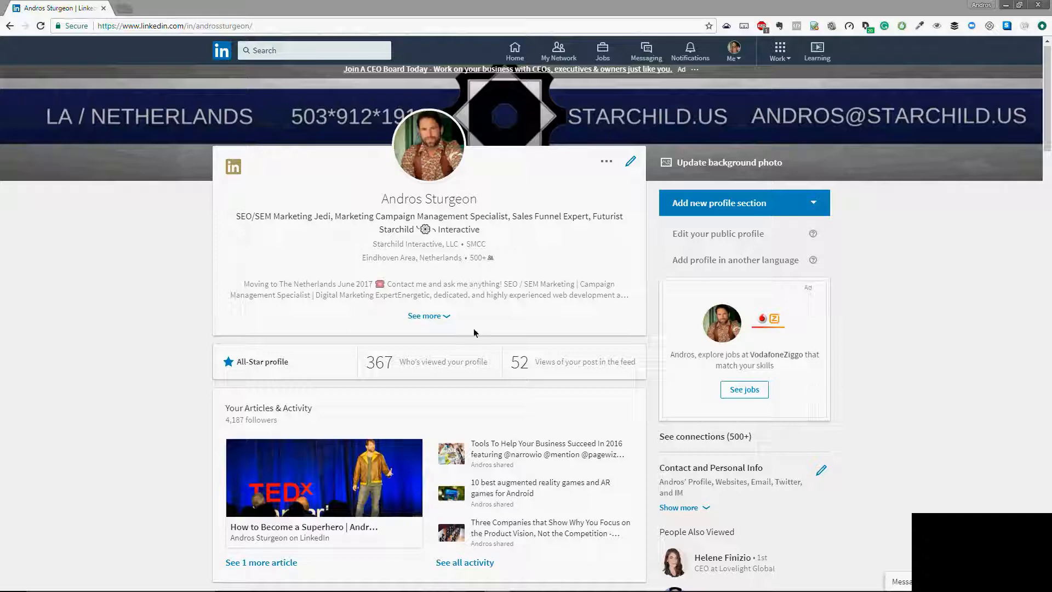
{"action": "mouse_move", "coordinate": [581, 336]}
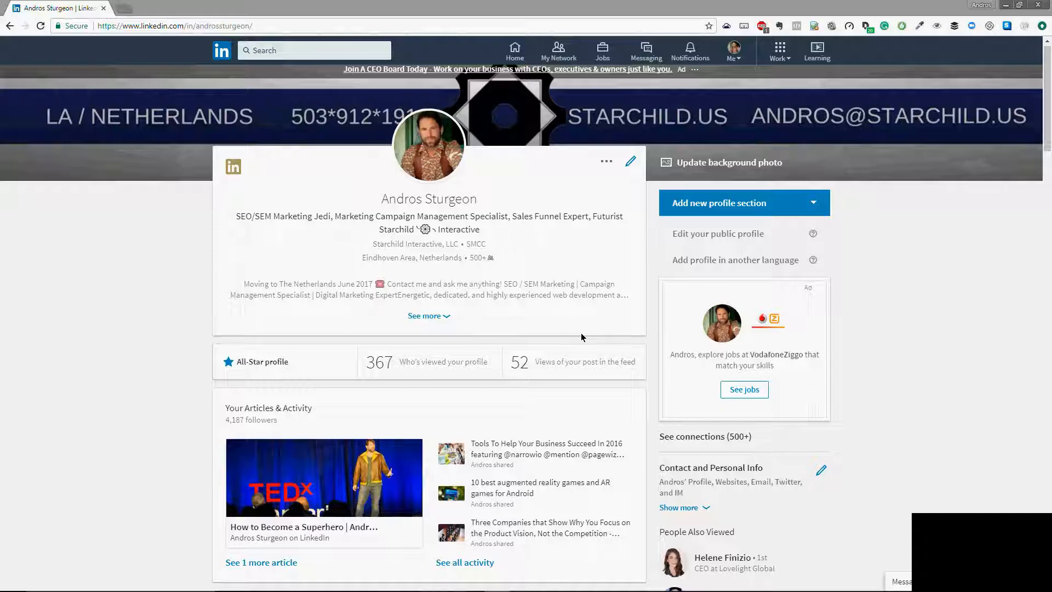
{"action": "mouse_move", "coordinate": [630, 253]}
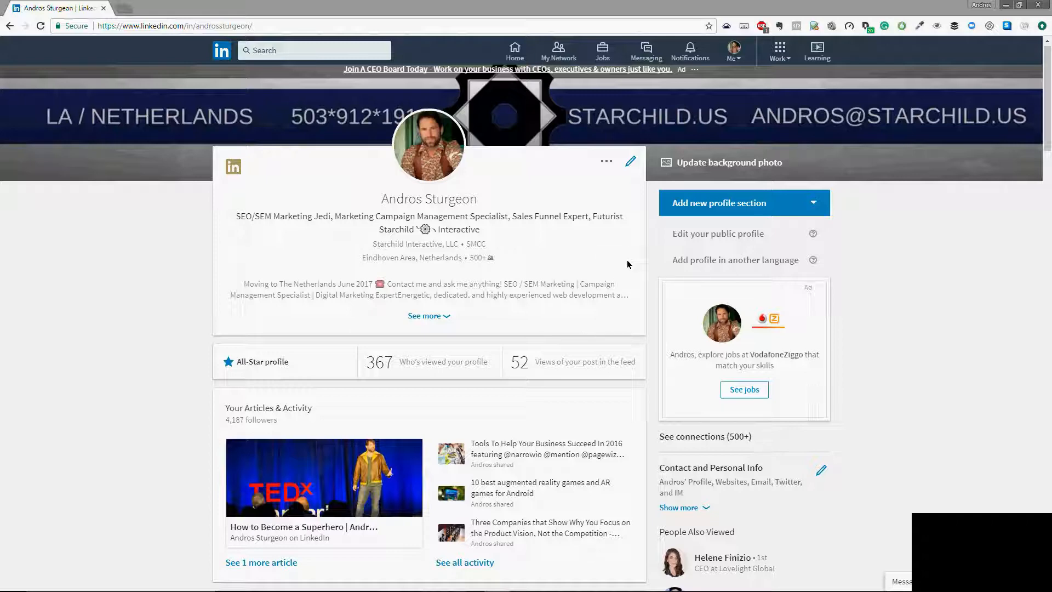
{"action": "mouse_move", "coordinate": [421, 303]}
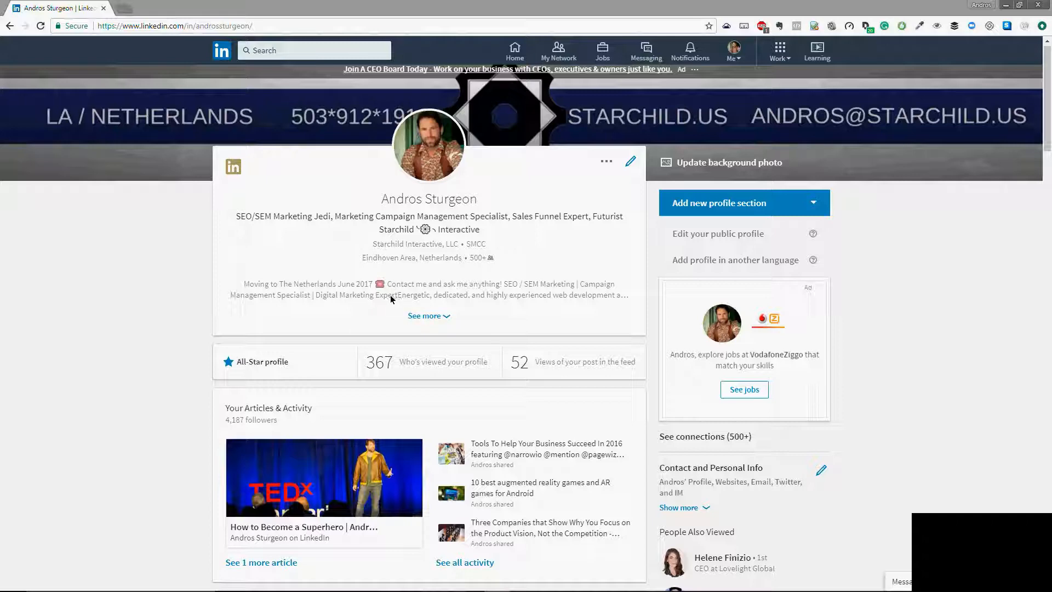
{"action": "mouse_move", "coordinate": [401, 285]}
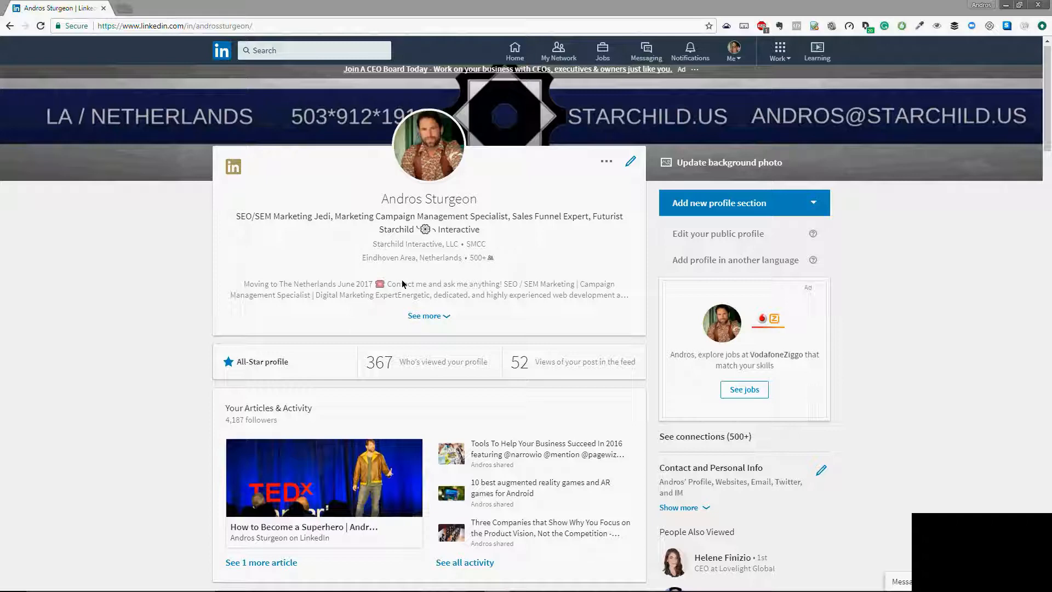
{"action": "mouse_move", "coordinate": [412, 282]}
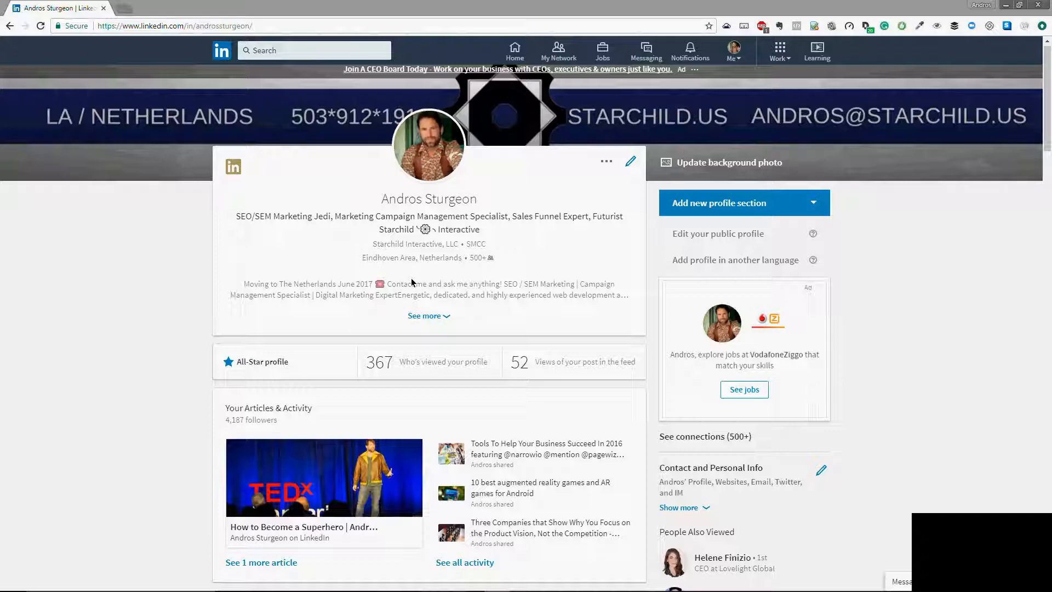
{"action": "mouse_move", "coordinate": [470, 172]}
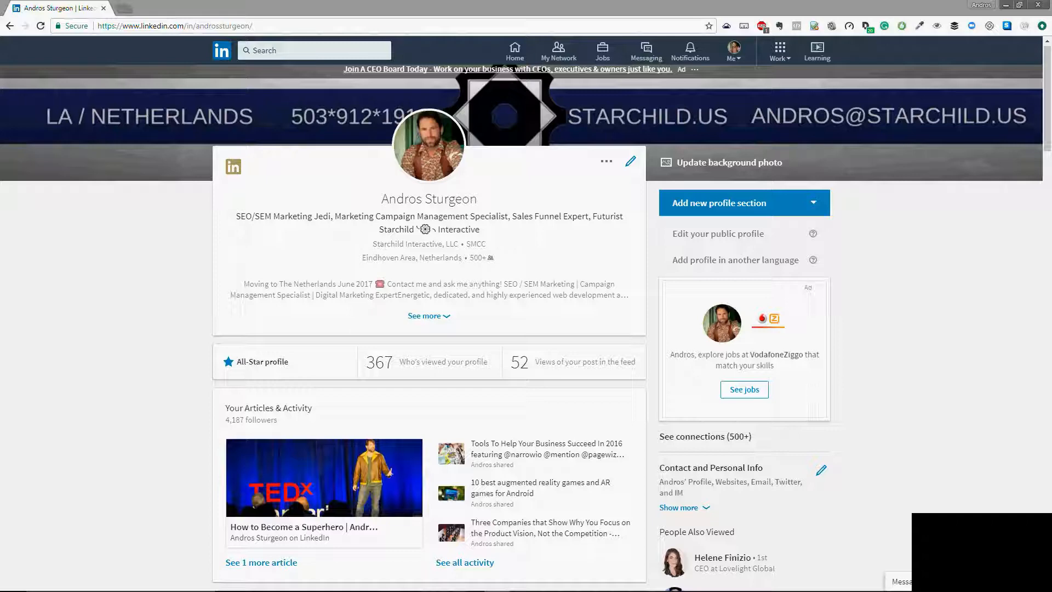
{"action": "mouse_move", "coordinate": [109, 276]}
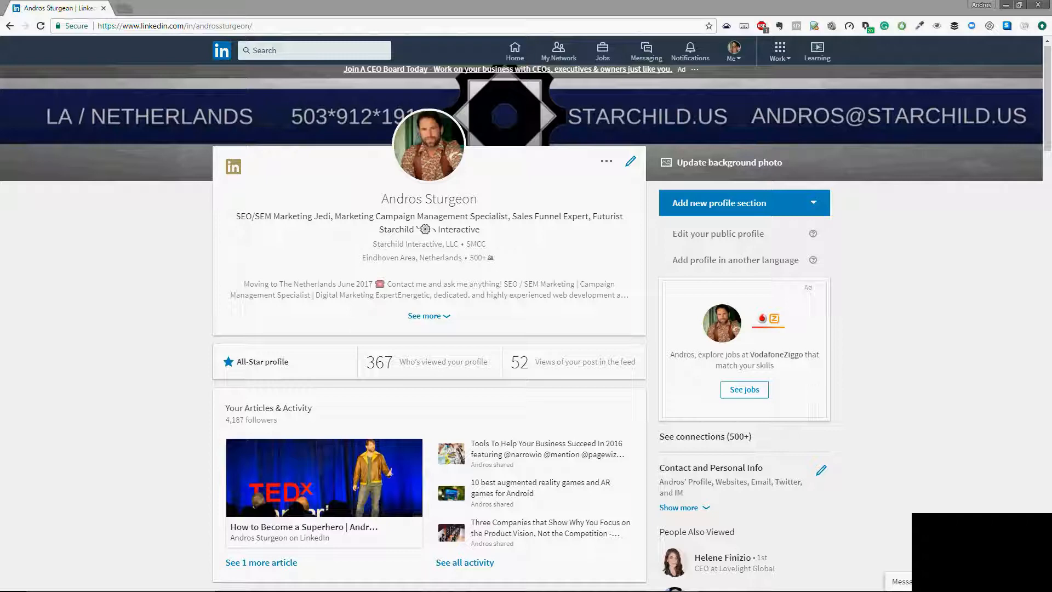
{"action": "mouse_move", "coordinate": [223, 176]}
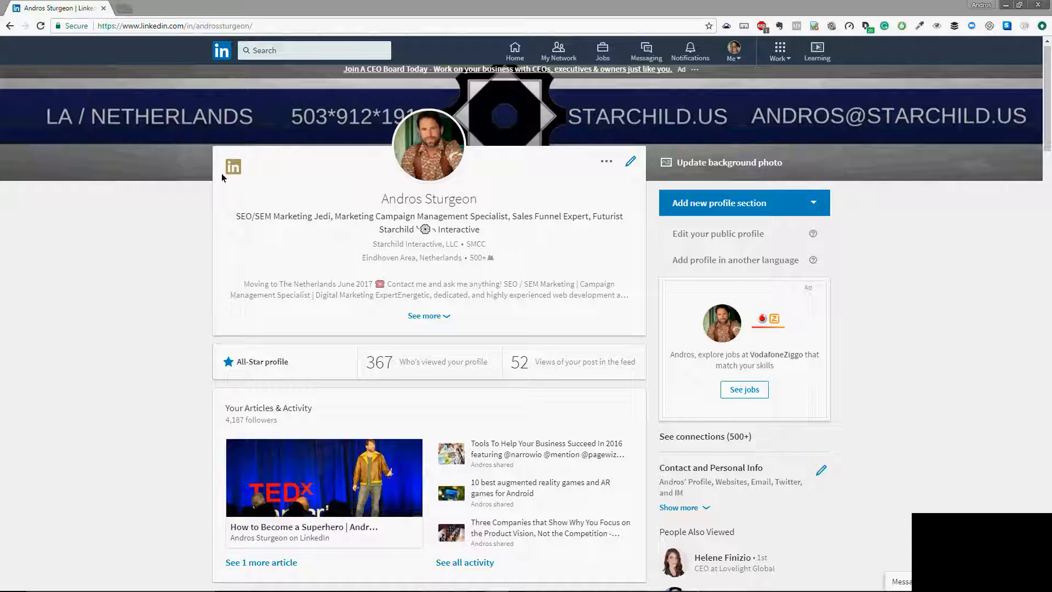
{"action": "mouse_move", "coordinate": [824, 47]}
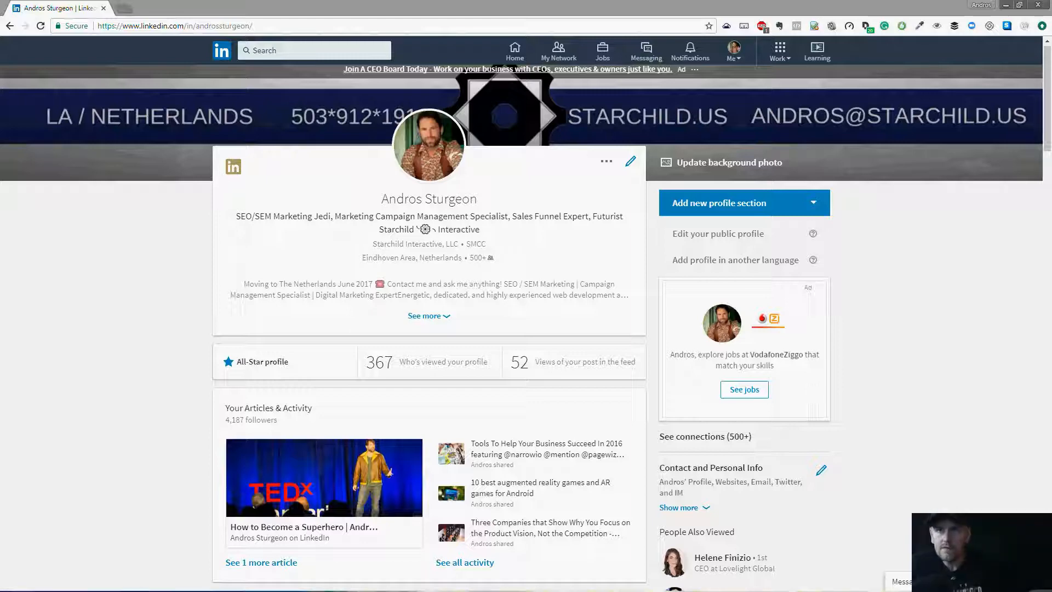
{"action": "mouse_move", "coordinate": [555, 198]}
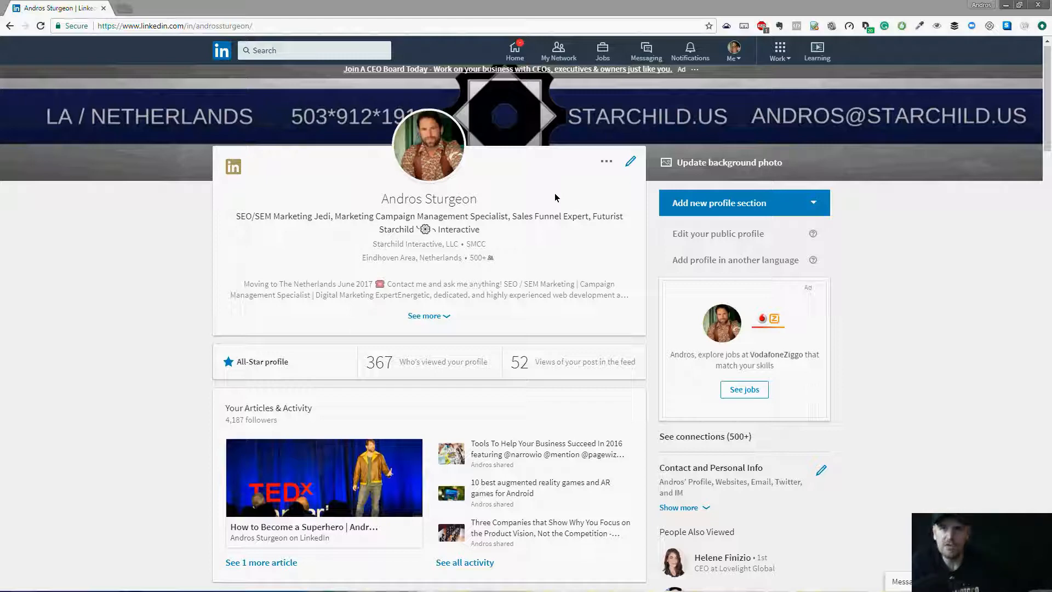
{"action": "mouse_move", "coordinate": [544, 155]}
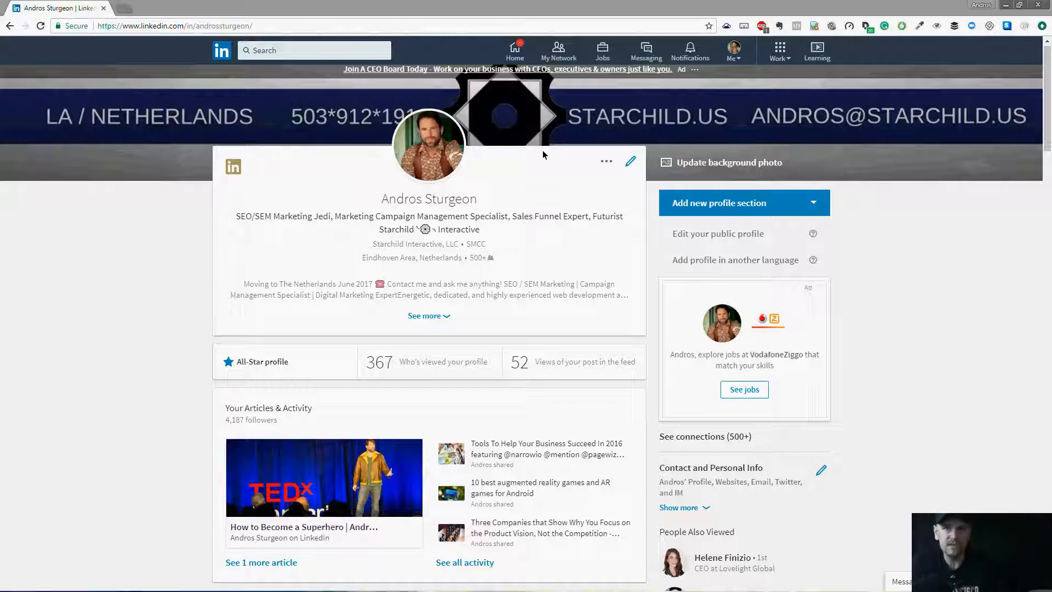
{"action": "mouse_move", "coordinate": [537, 186]}
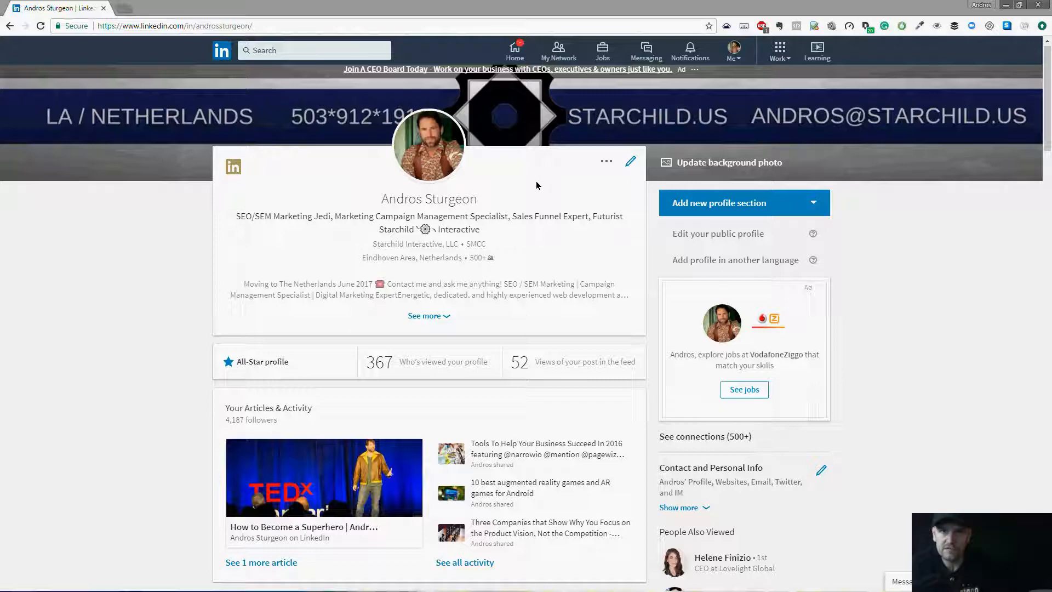
{"action": "mouse_move", "coordinate": [560, 163]}
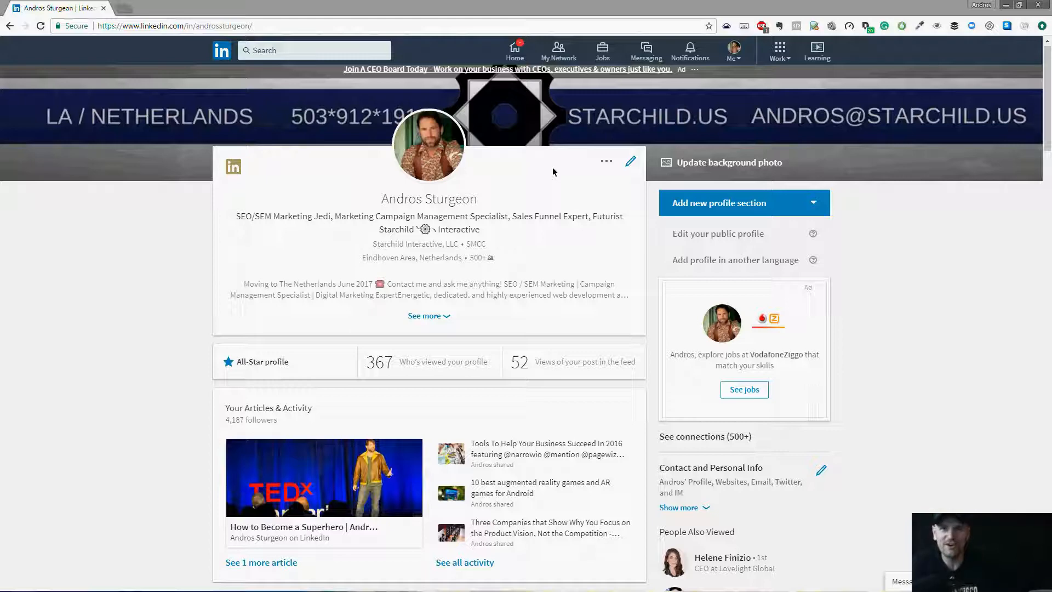
{"action": "mouse_move", "coordinate": [545, 179]}
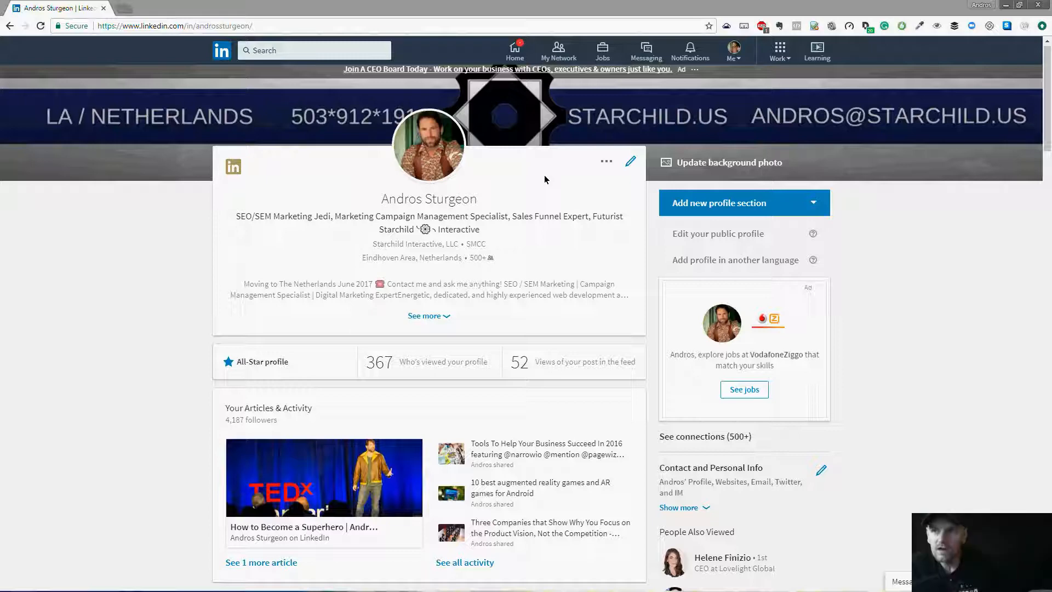
{"action": "mouse_move", "coordinate": [189, 252]}
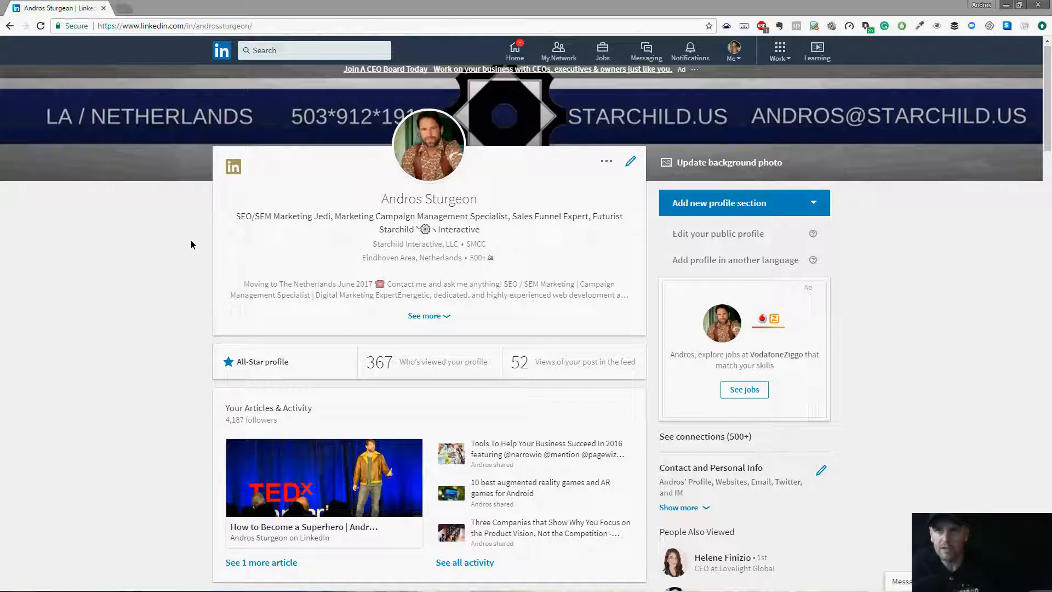
{"action": "mouse_move", "coordinate": [204, 232]}
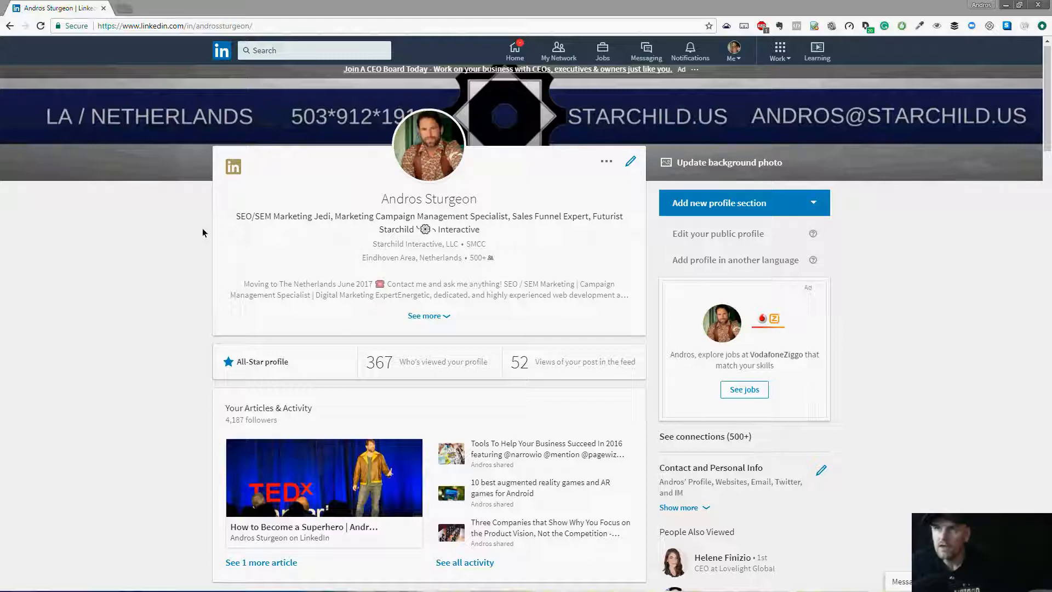